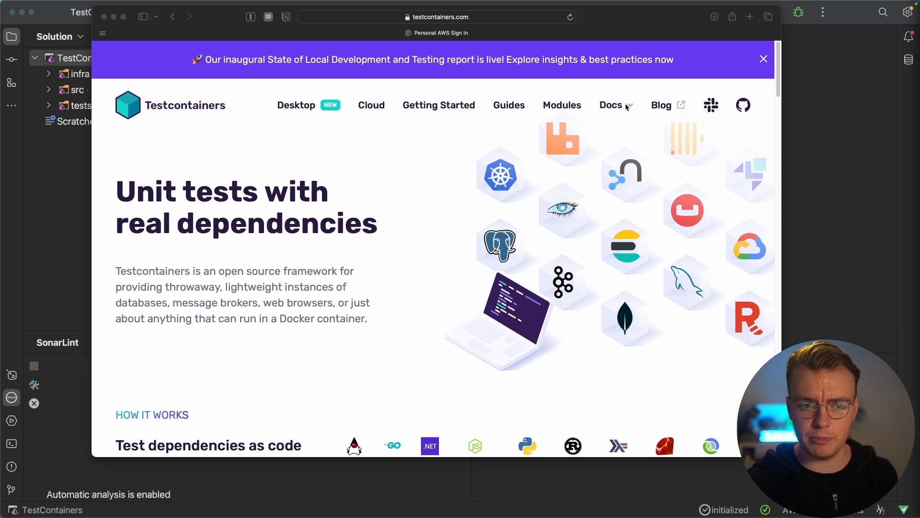
# Open StartupFixture.cs and show the NuGet packages installed in ProductAPI.Tests
pyautogui.click(610, 105)
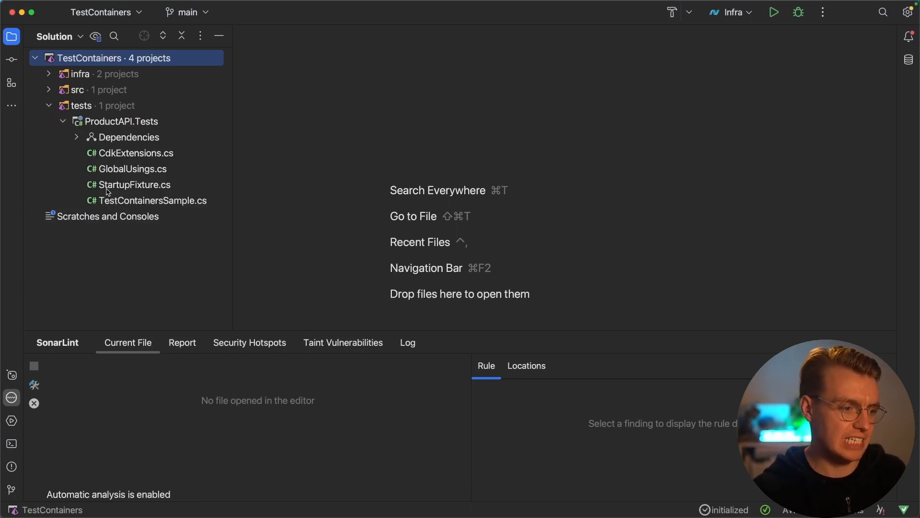
pyautogui.doubleClick(134, 184)
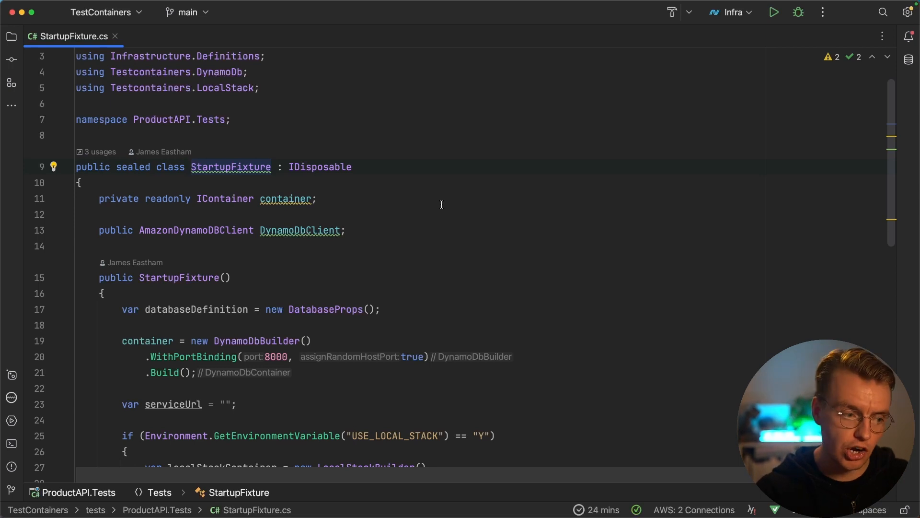
pyautogui.scroll(-3)
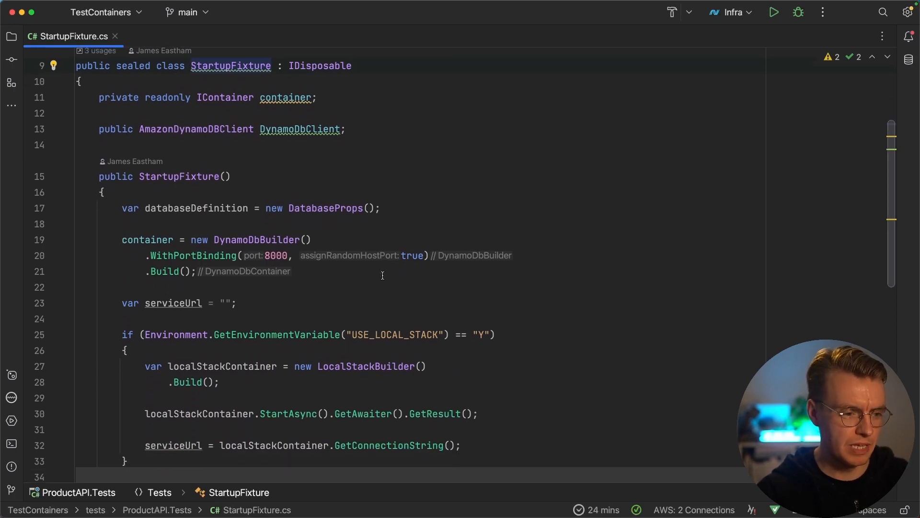
pyautogui.click(11, 36)
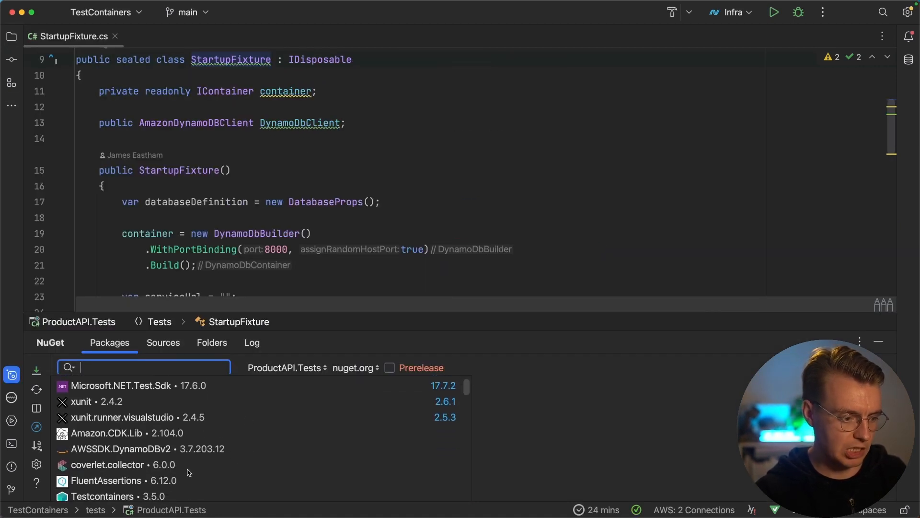
# Inspect the Testcontainers, Testcontainers.DynamoDb and Testcontainers.LocalStack 3.5.0 details, then close NuGet
pyautogui.click(102, 469)
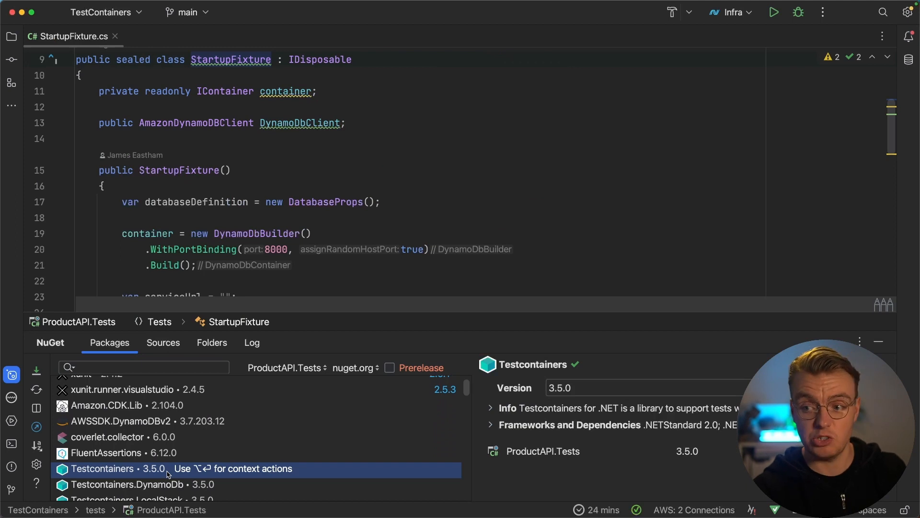
pyautogui.scroll(-3)
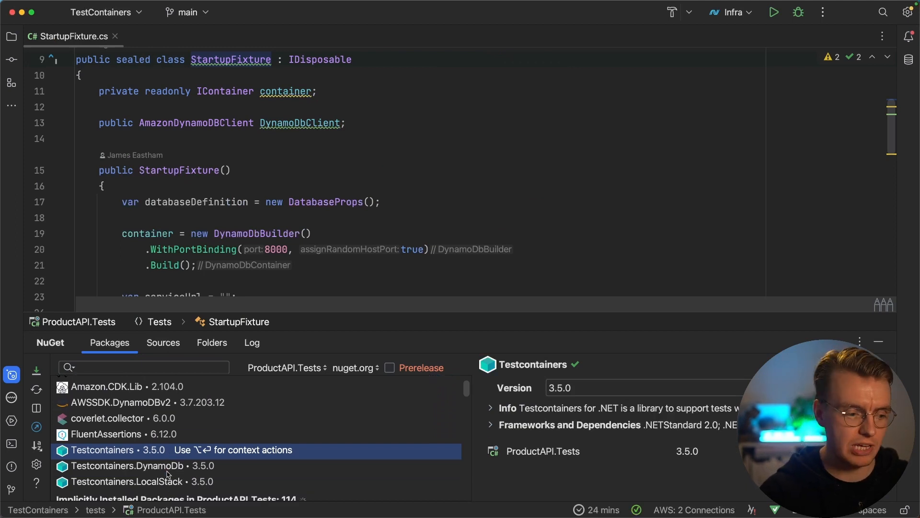
pyautogui.click(129, 475)
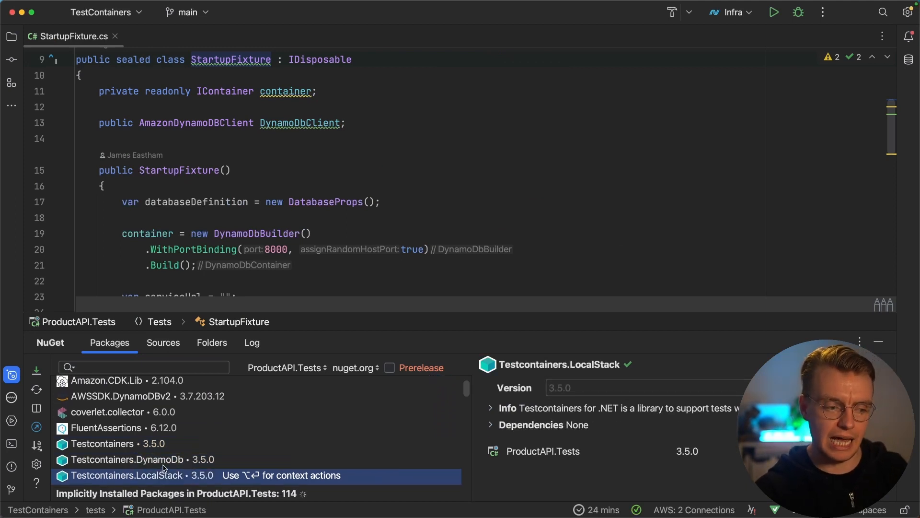
pyautogui.click(133, 459)
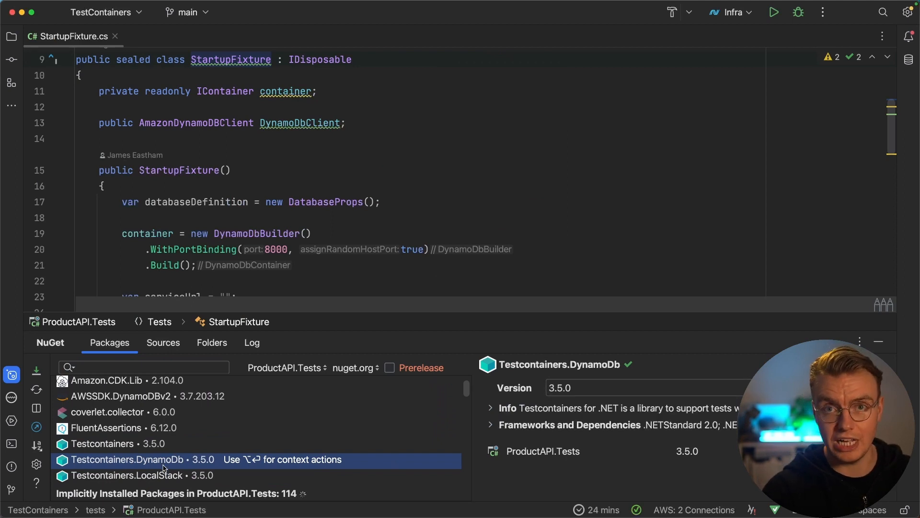
pyautogui.click(146, 475)
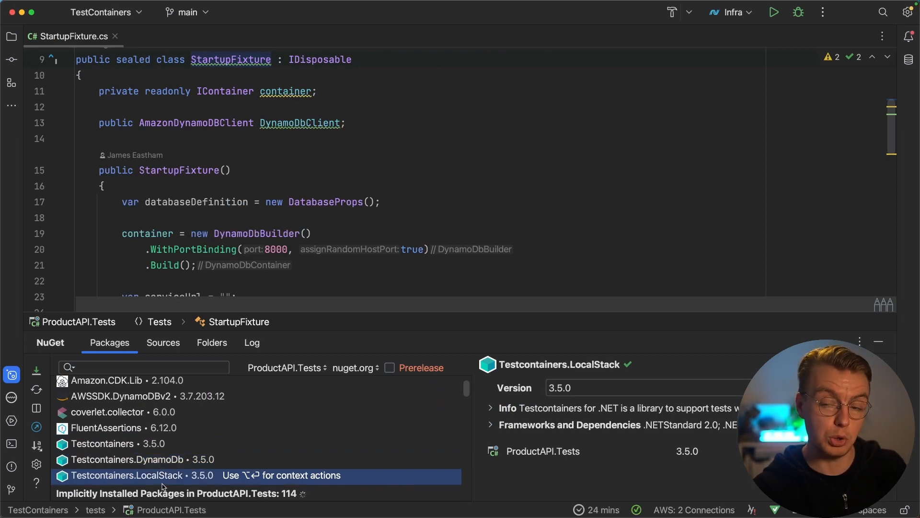
pyautogui.moveTo(773, 345)
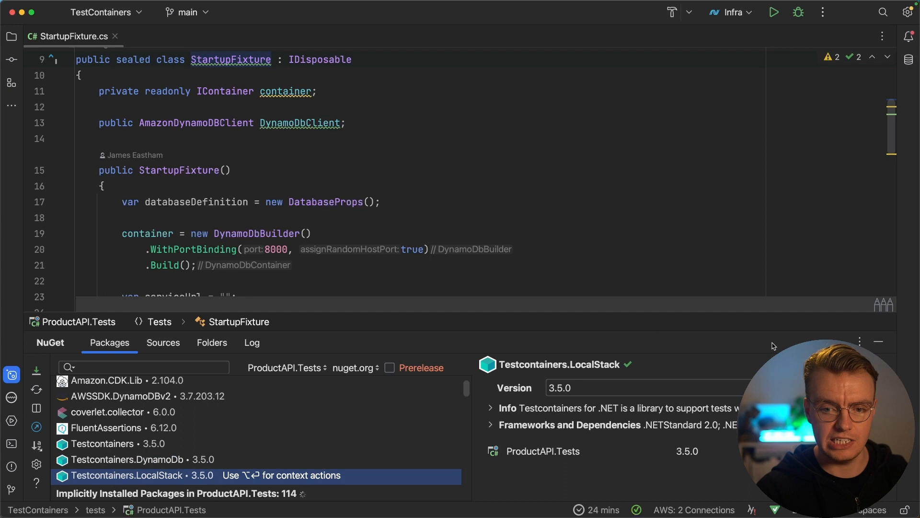
pyautogui.click(878, 341)
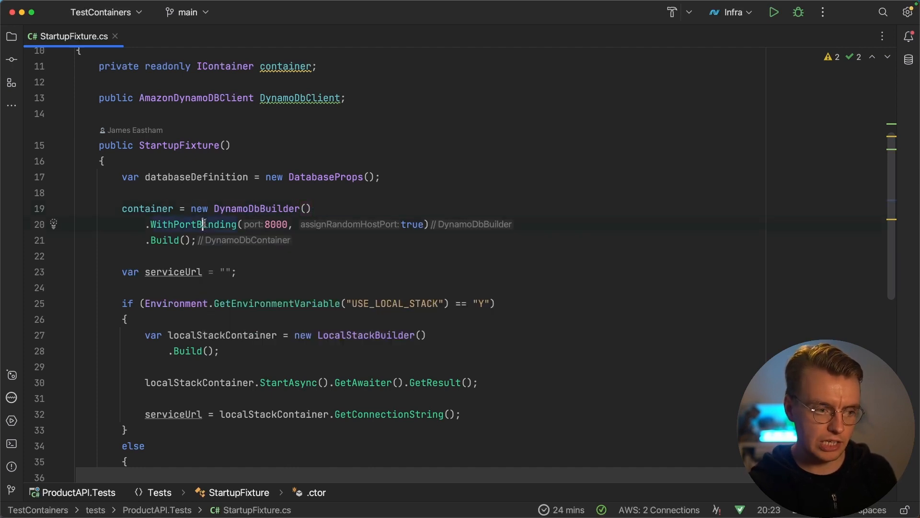
pyautogui.moveTo(251, 224)
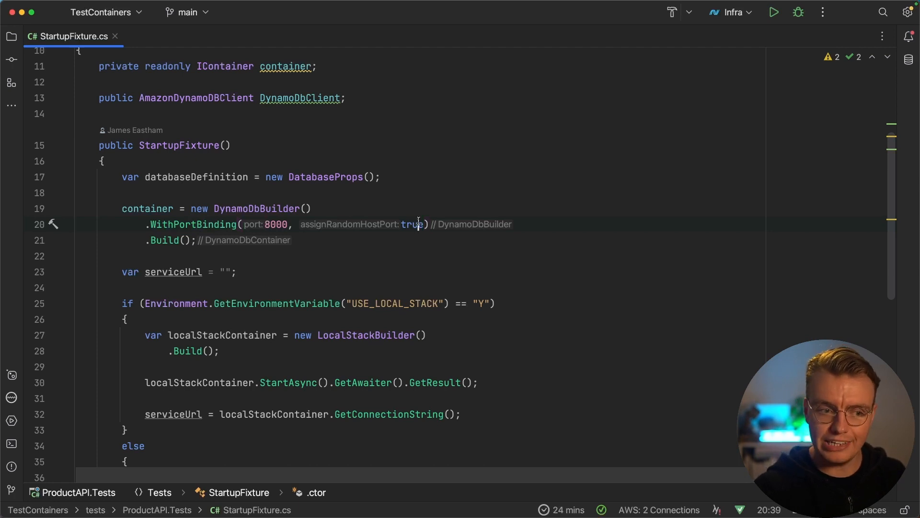
pyautogui.doubleClick(411, 224)
pyautogui.write('8000')
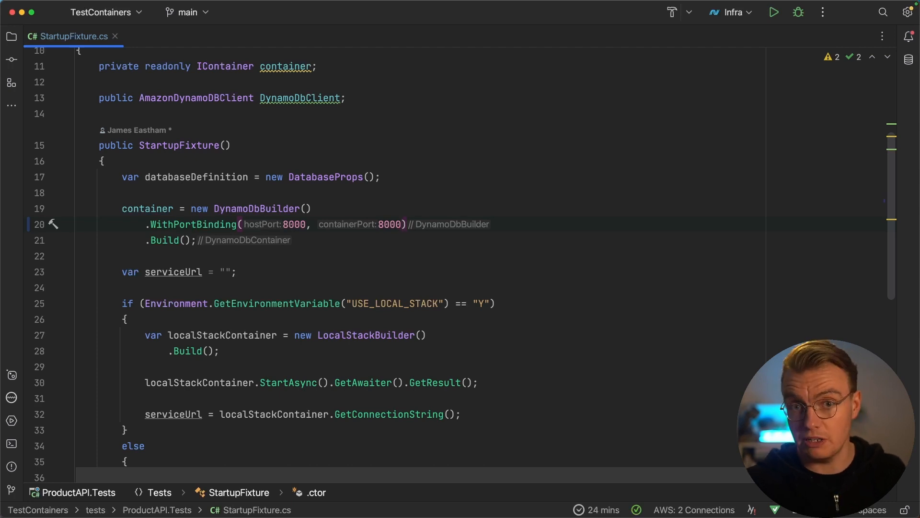
pyautogui.write('t')
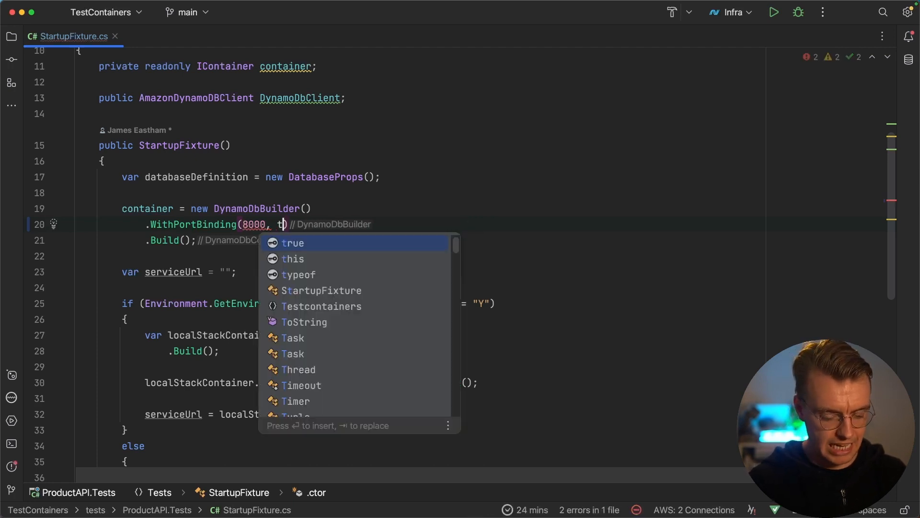
pyautogui.press('enter')
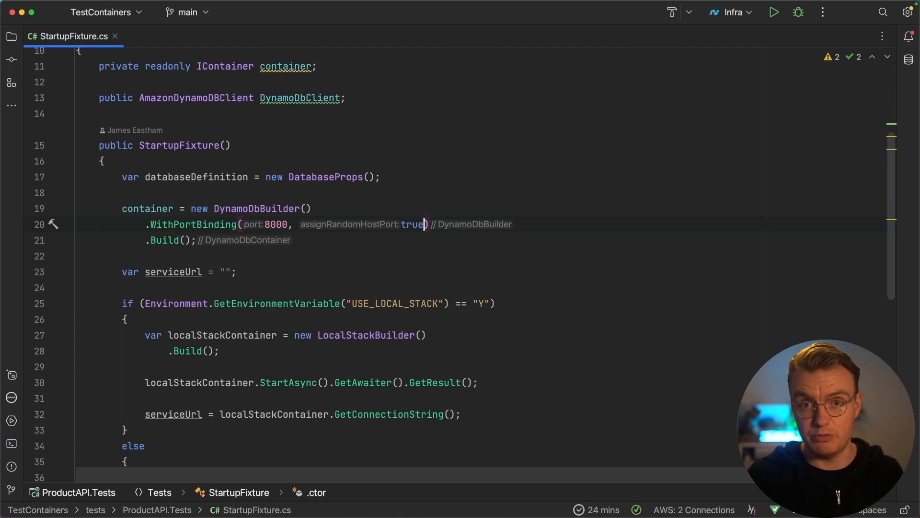
pyautogui.press('enter')
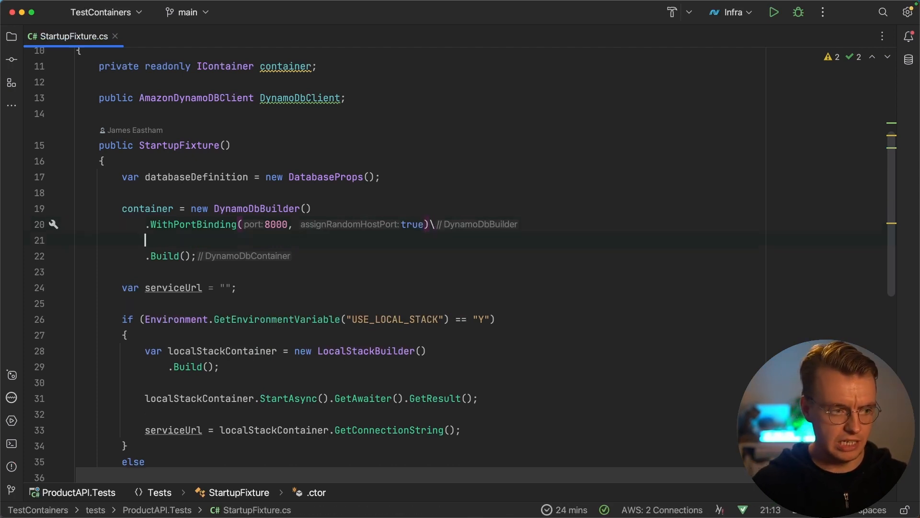
pyautogui.write('.Wit')
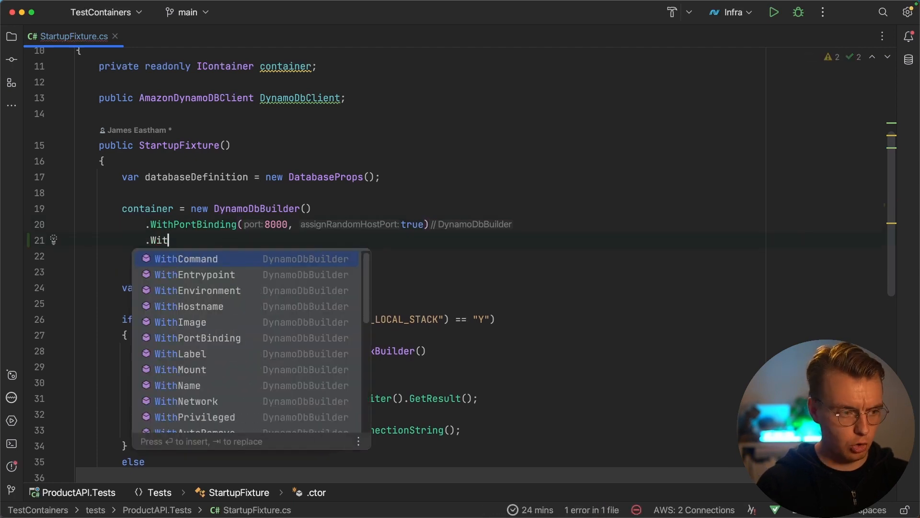
pyautogui.write('h')
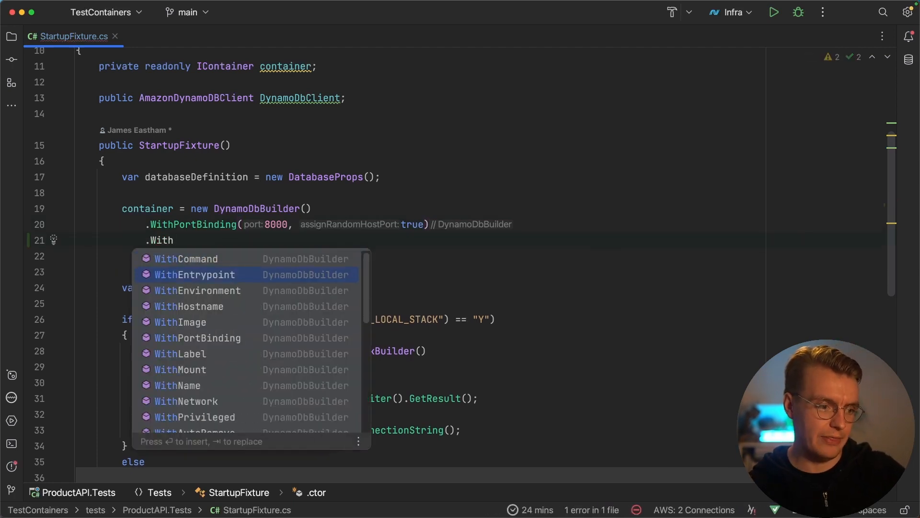
pyautogui.press('down')
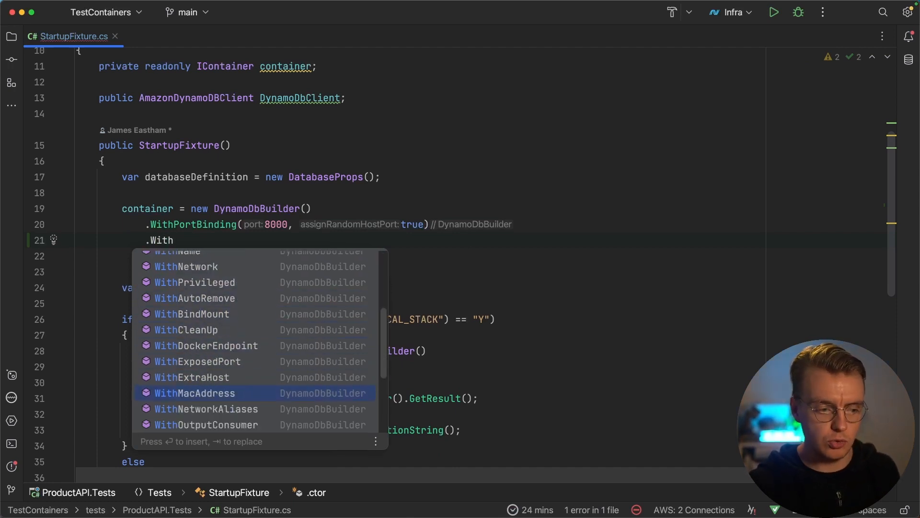
pyautogui.press('Escape')
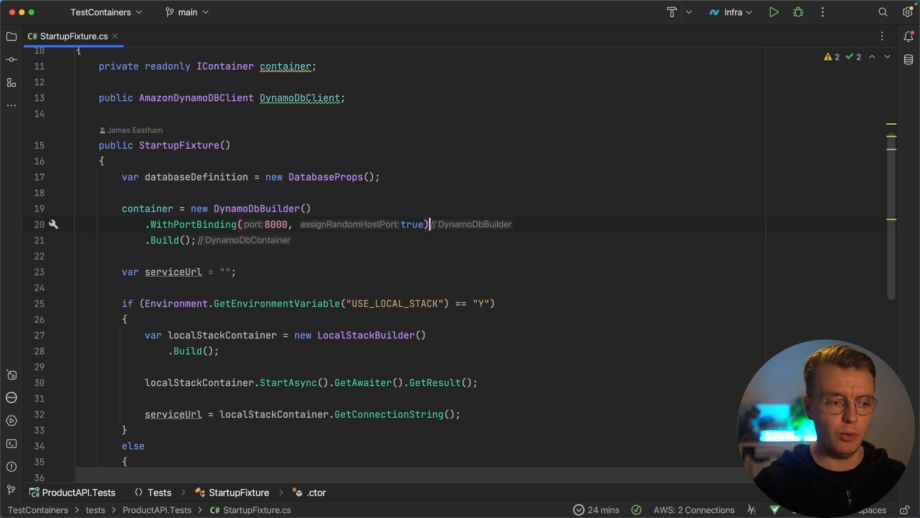
# Collapse the USE_LOCAL_STACK if-branch and view GetMappedPublicPort's quick documentation
pyautogui.scroll(-3)
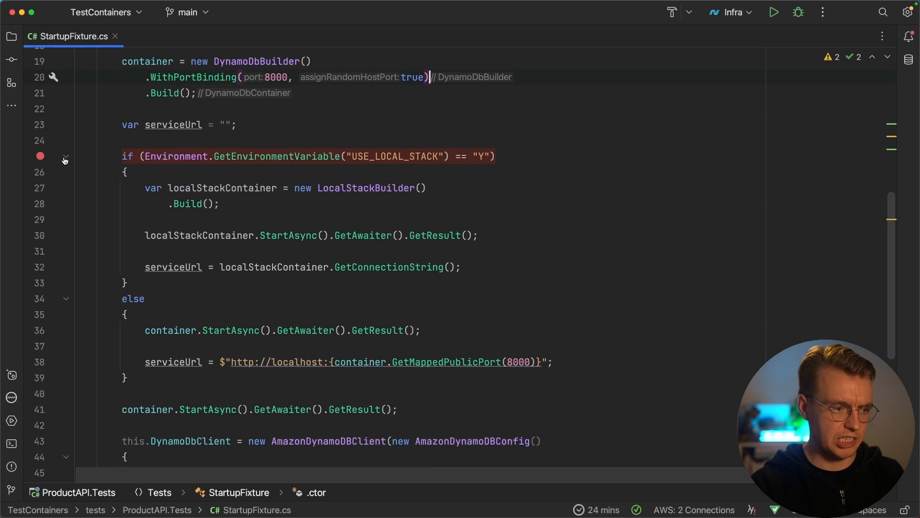
pyautogui.click(65, 160)
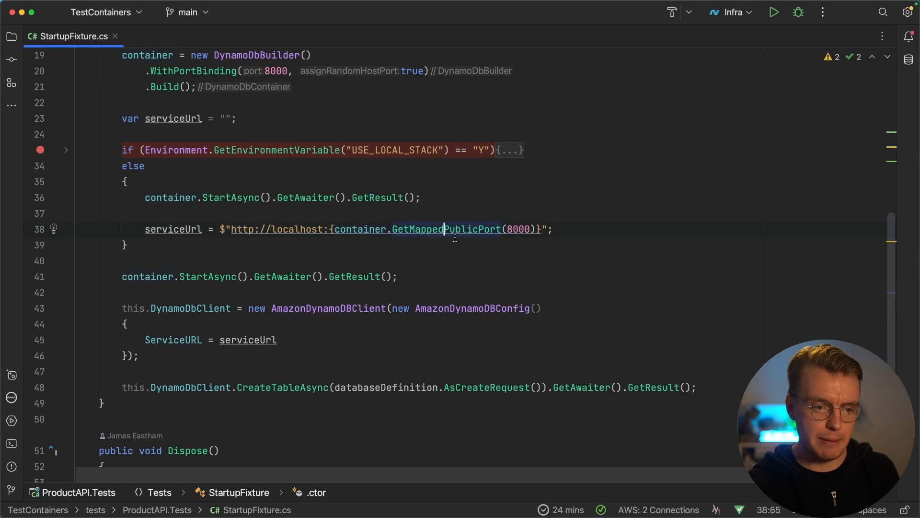
pyautogui.moveTo(432, 229)
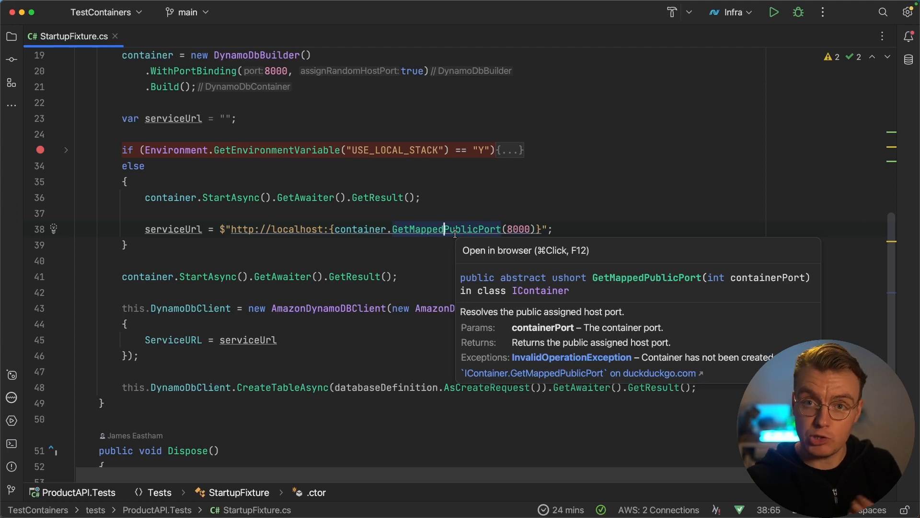
pyautogui.doubleClick(519, 229)
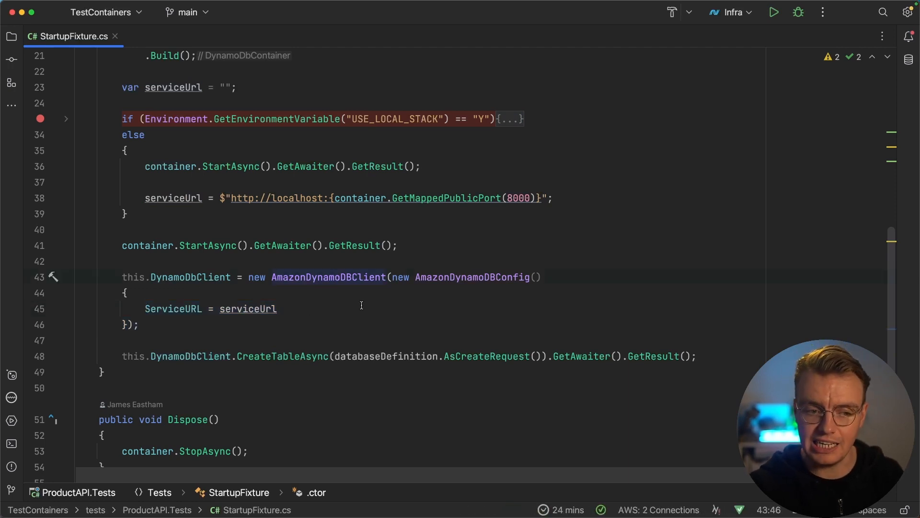
# Start a new line after ServiceURL and type 'RegionEndpoint = R' with completion
pyautogui.doubleClick(446, 277)
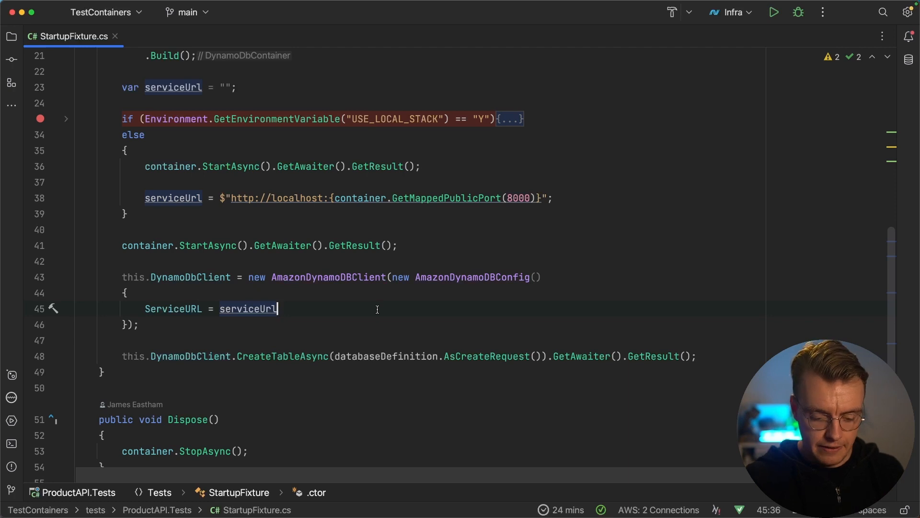
pyautogui.write('R')
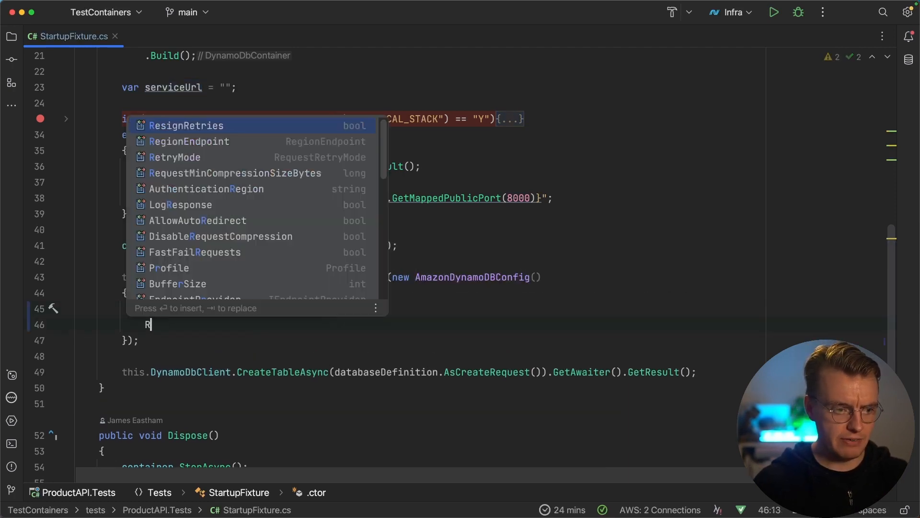
pyautogui.write('RegionEndpoint = R')
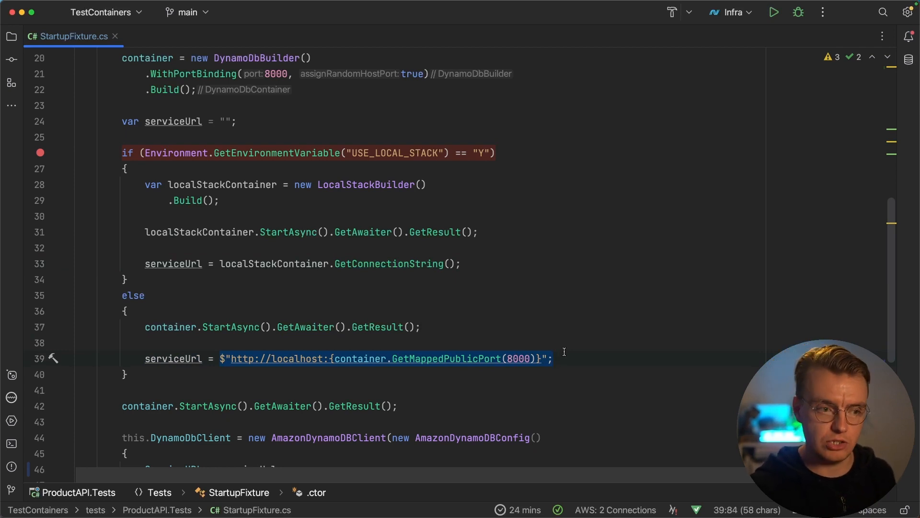
# Add 'var databaseDefinition = new DatabaseProps();' to the constructor and show the solution tree
pyautogui.scroll(-3)
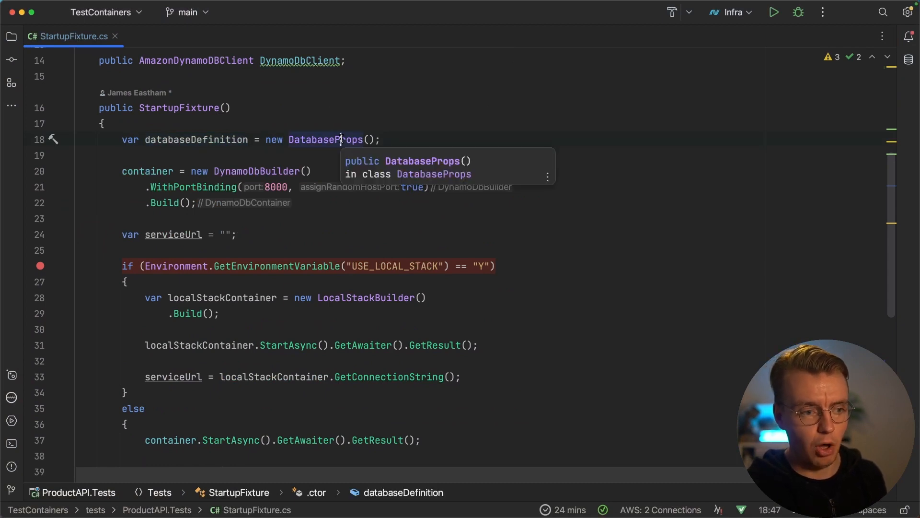
pyautogui.click(11, 37)
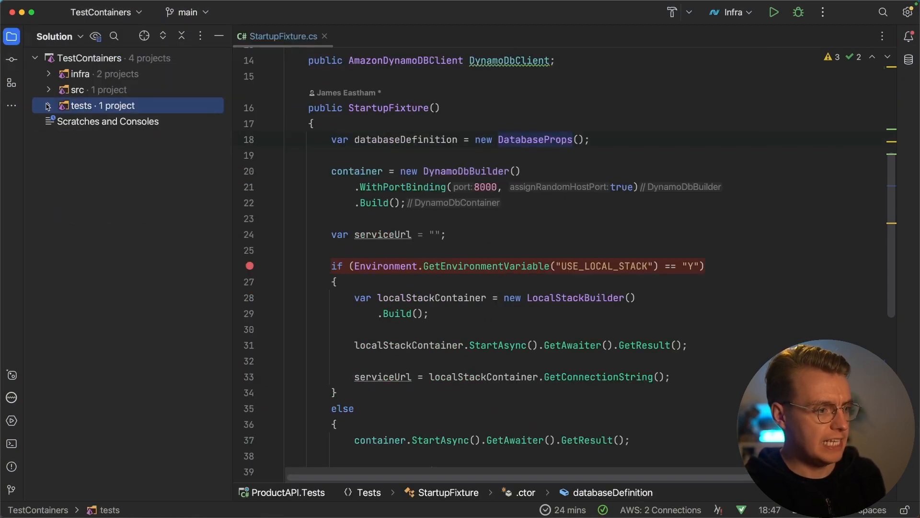
# Open Infrastructure.Definitions' Database.cs and list DatabaseProps usages in StartupFixture and InfraStack
pyautogui.click(49, 89)
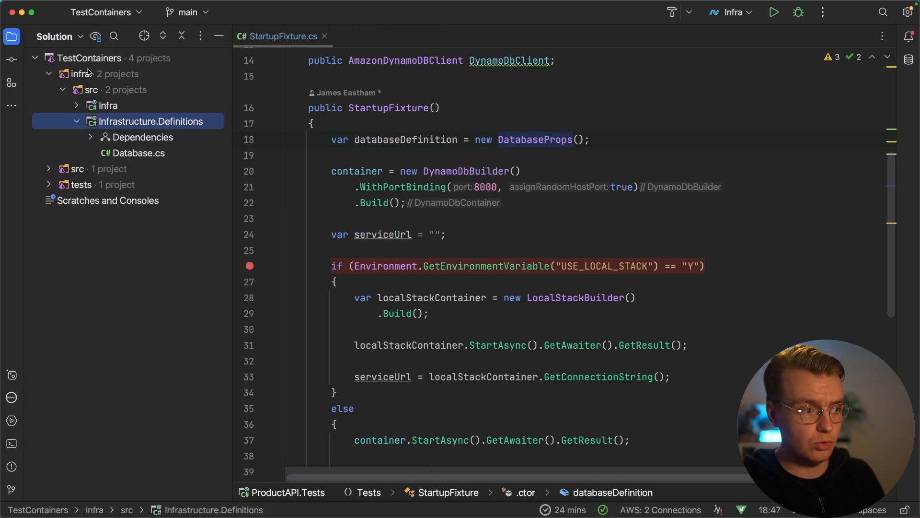
pyautogui.click(138, 152)
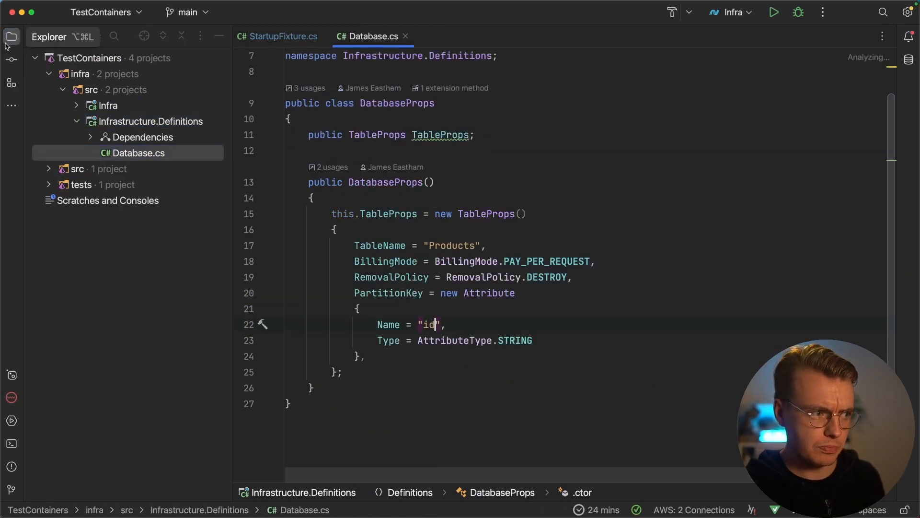
pyautogui.click(11, 37)
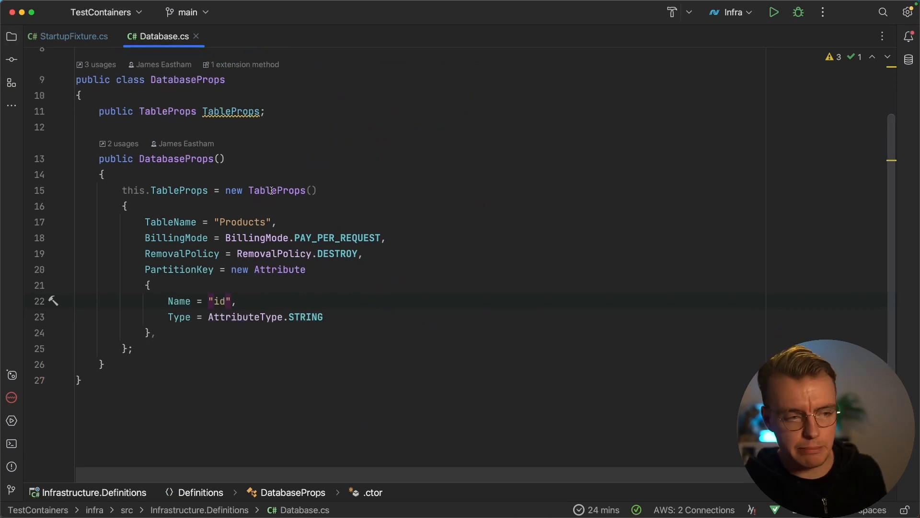
pyautogui.click(169, 174)
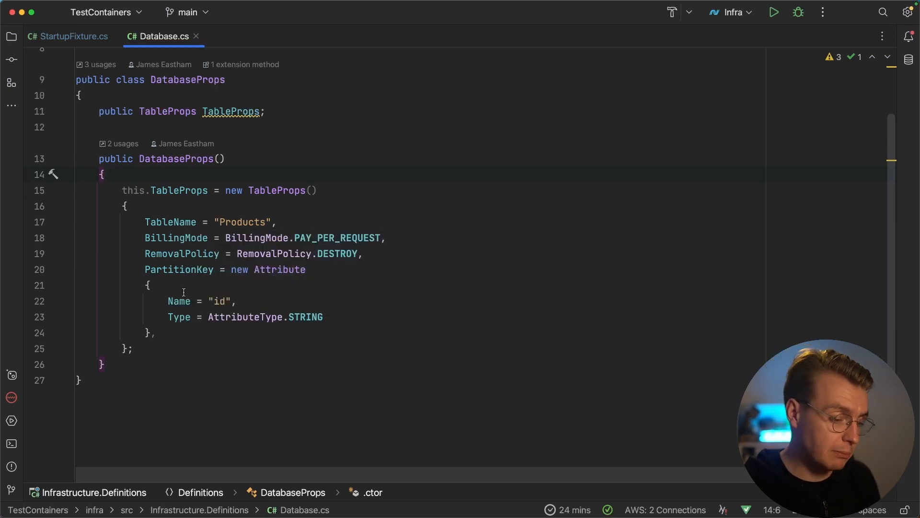
pyautogui.click(155, 332)
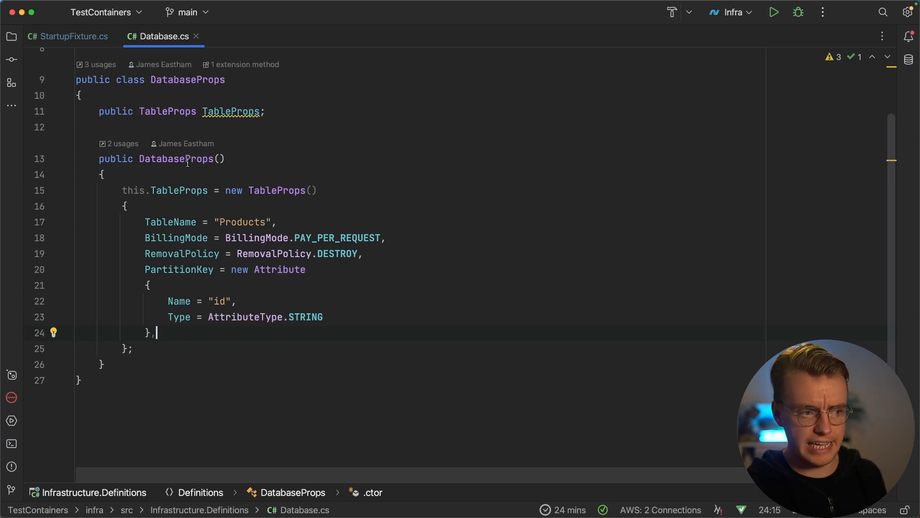
pyautogui.click(122, 144)
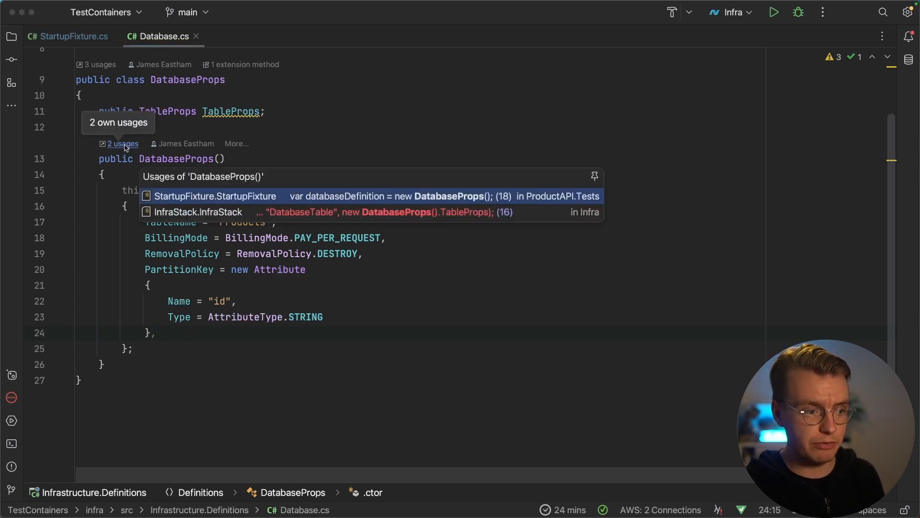
# View InfraStack's table creation from DatabaseProps, then reopen Database.cs's usages list
pyautogui.click(198, 212)
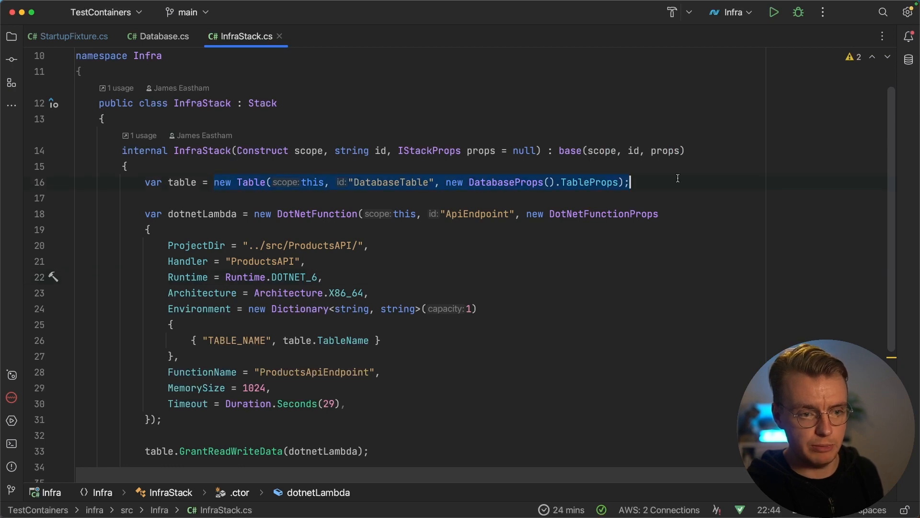
pyautogui.moveTo(514, 182)
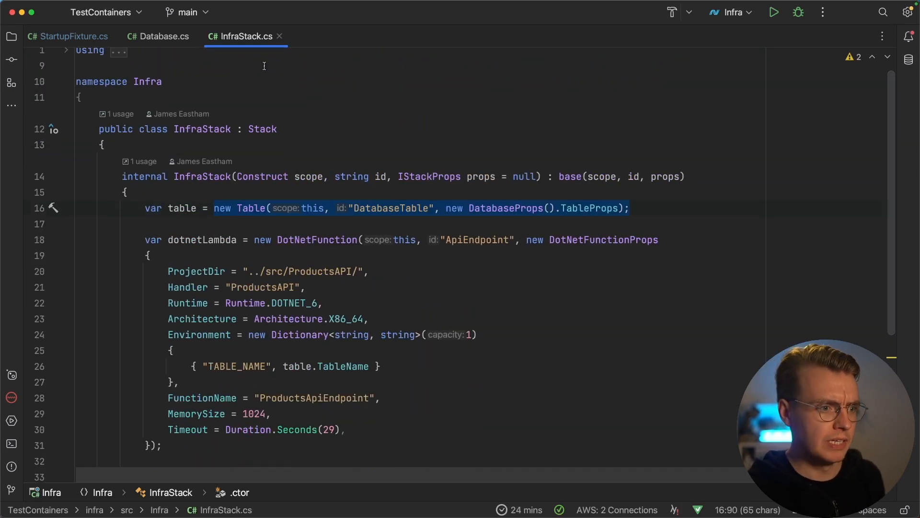
pyautogui.click(162, 35)
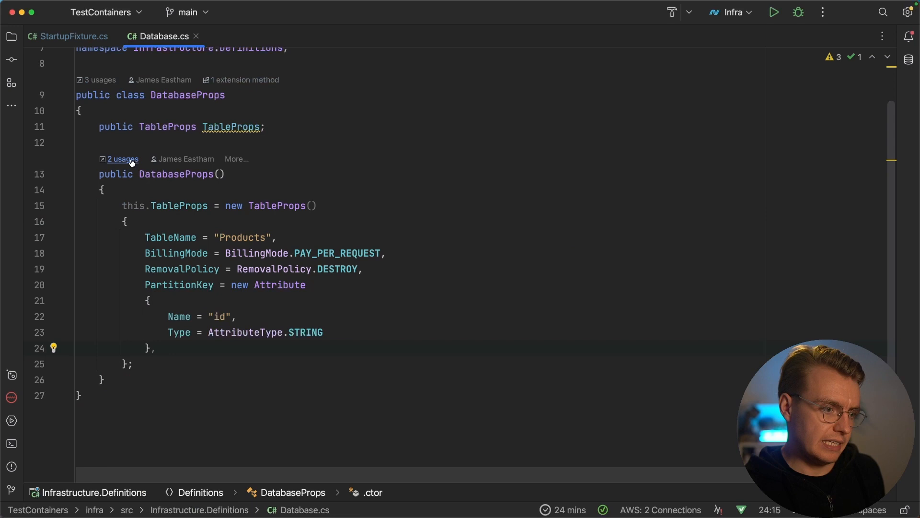
pyautogui.click(73, 36)
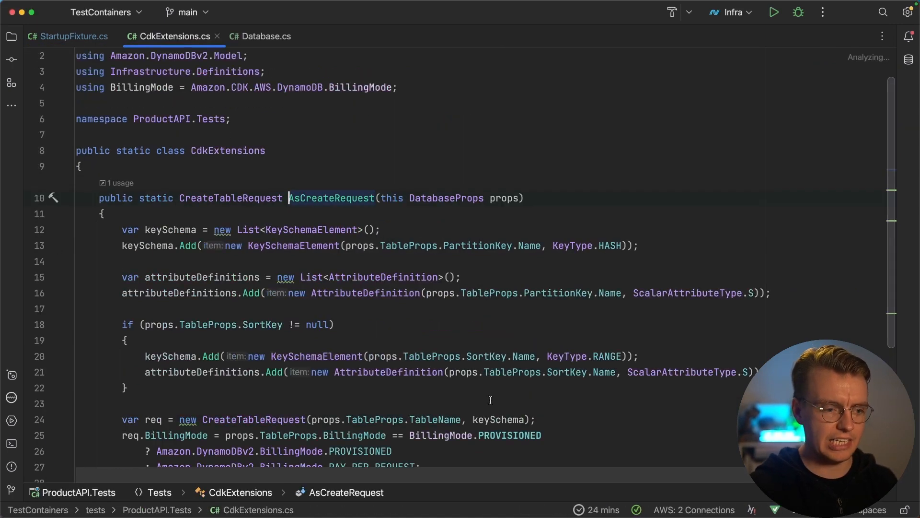
pyautogui.moveTo(458, 198)
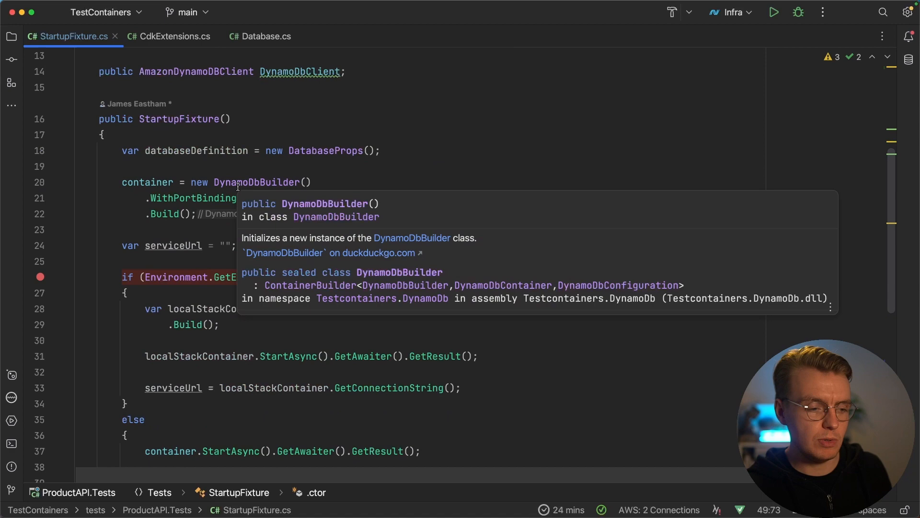
# Scroll StartupFixture.cs down to the CreateTableAsync call using AsCreateRequest
pyautogui.scroll(-3)
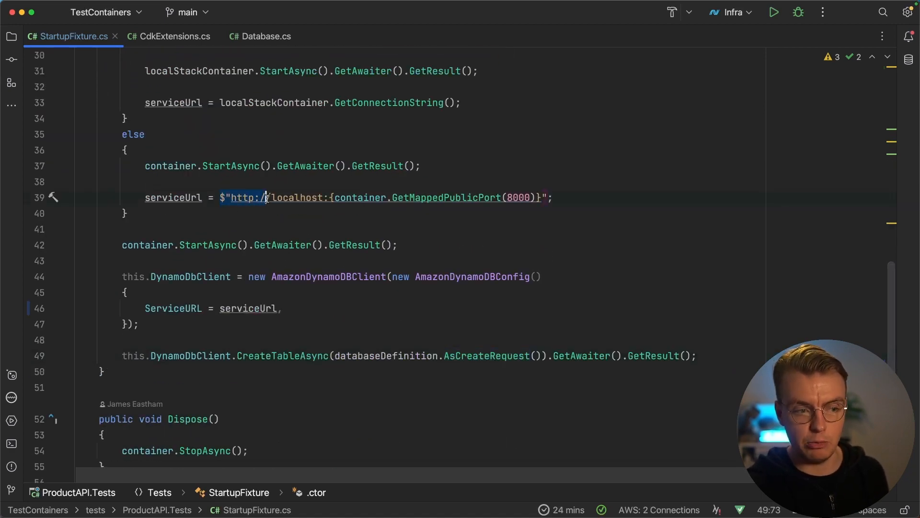
pyautogui.moveTo(422, 197)
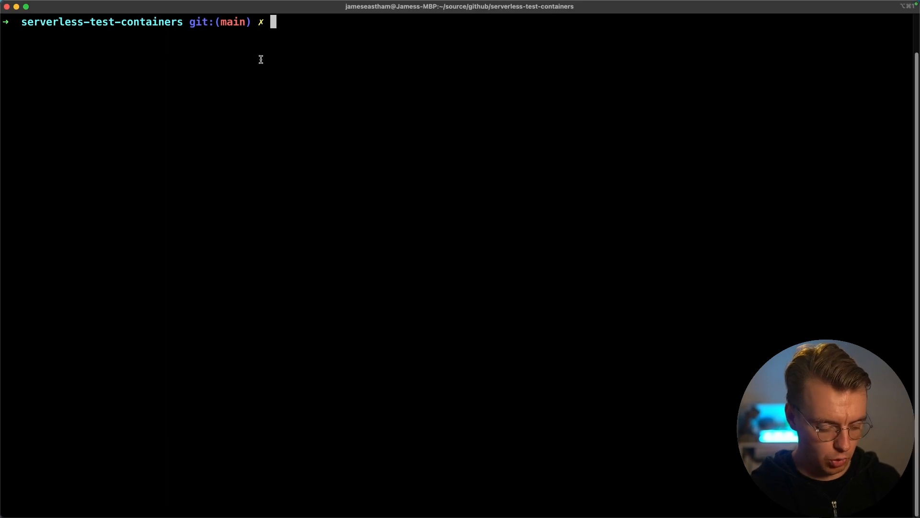
# Run 'dotnet test tests/ProductAPI.Tests' in Terminal
pyautogui.write('dotnet te')
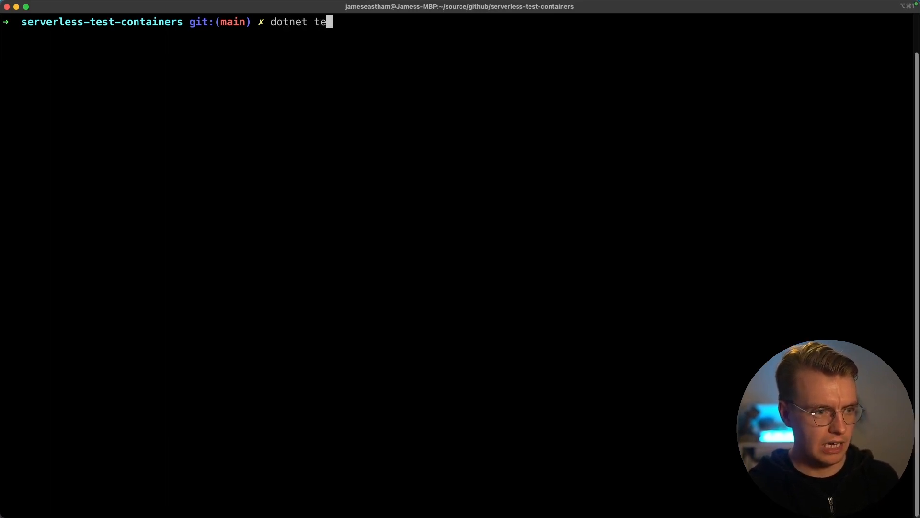
pyautogui.write('st test')
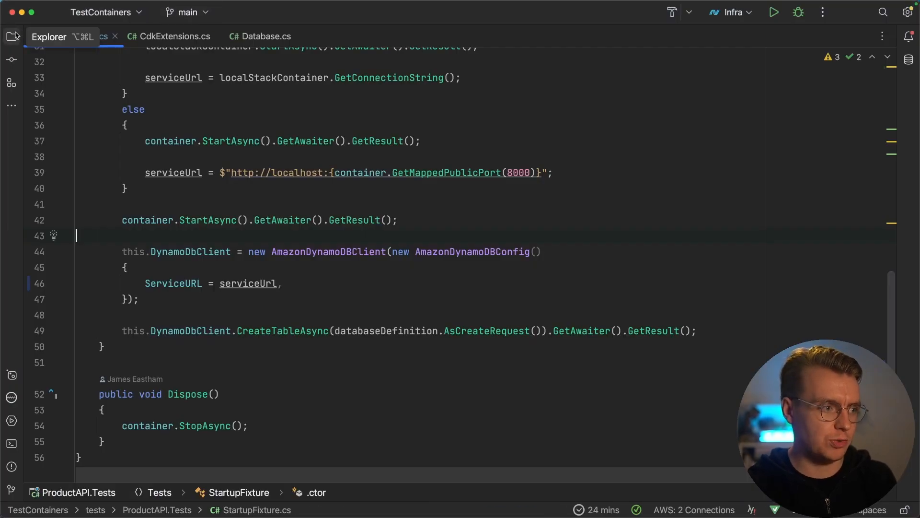
# Show the solution's project files to reach TestContainersSample.cs
pyautogui.click(183, 36)
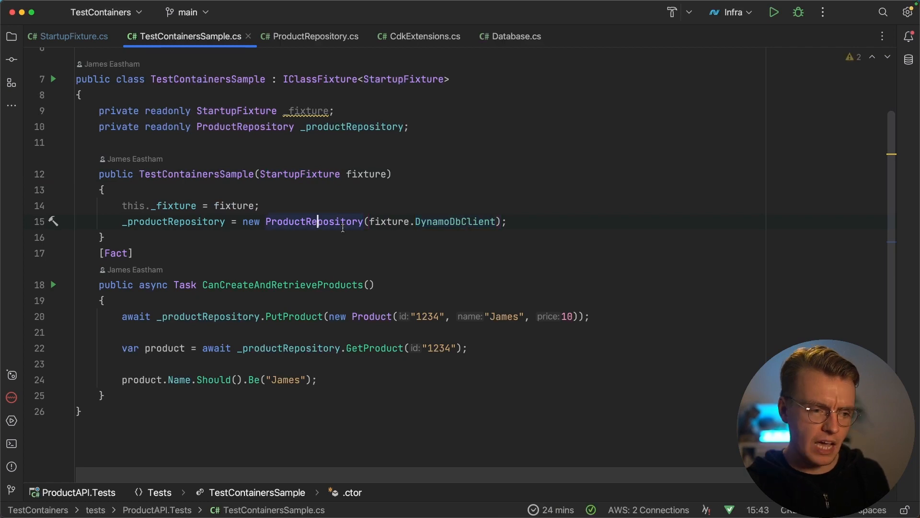
pyautogui.moveTo(314, 221)
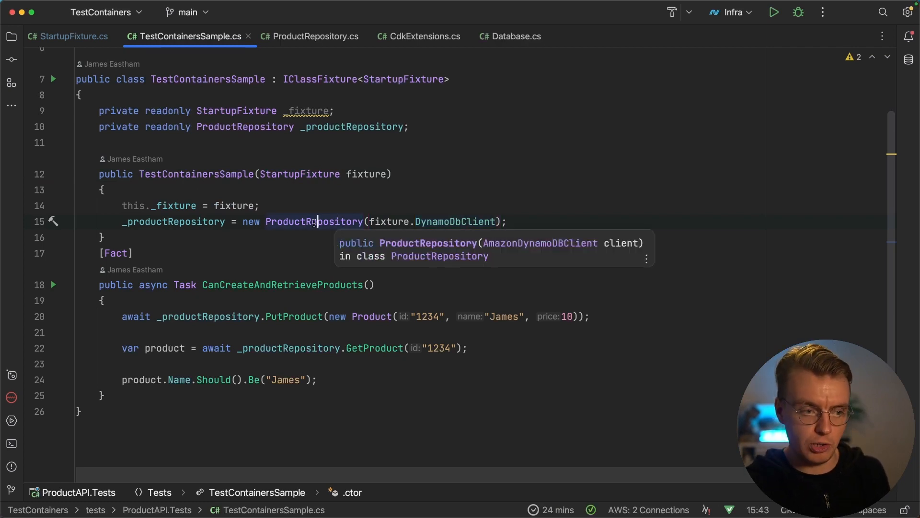
pyautogui.moveTo(421, 223)
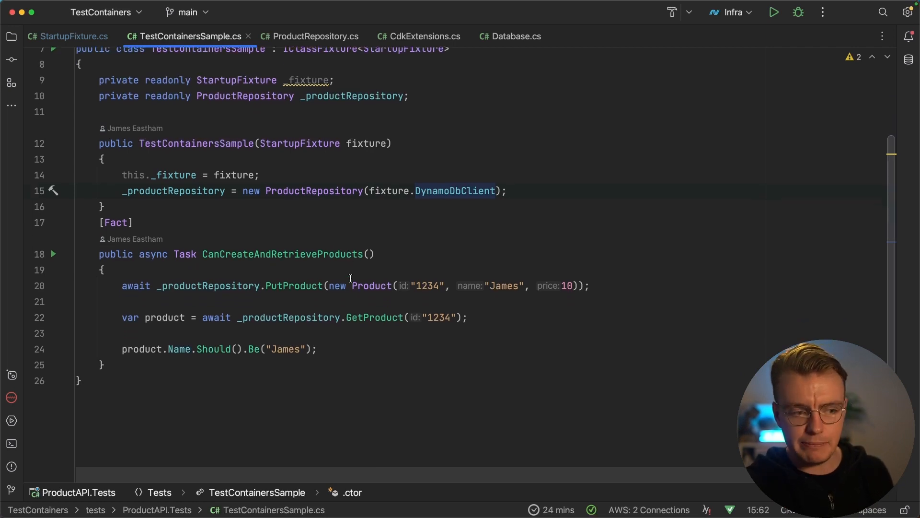
pyautogui.moveTo(296, 285)
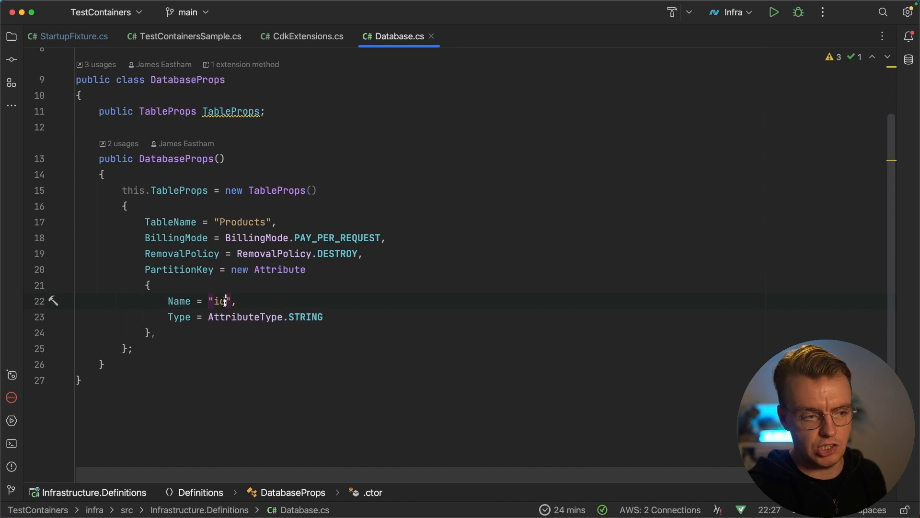
# Change the Database.cs partition key name from "id" to "PK" and rerun dotnet test
pyautogui.press('Backspace')
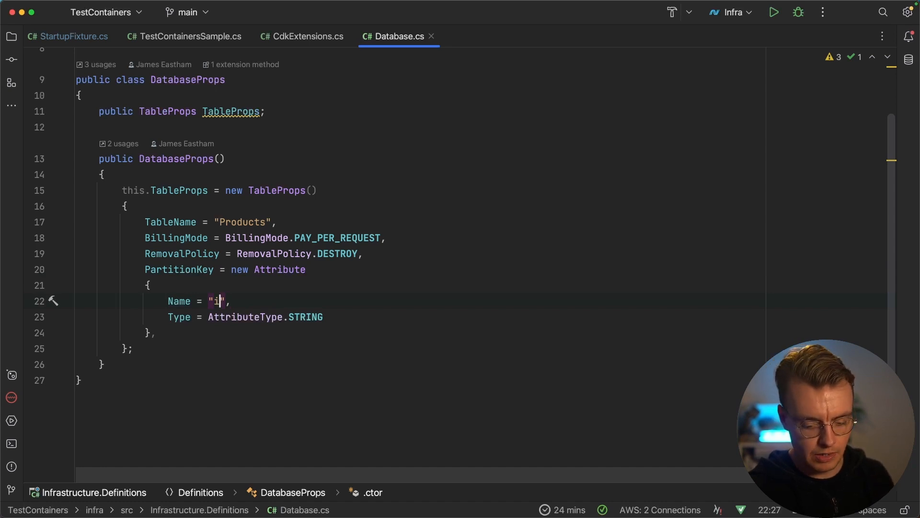
pyautogui.write('PK')
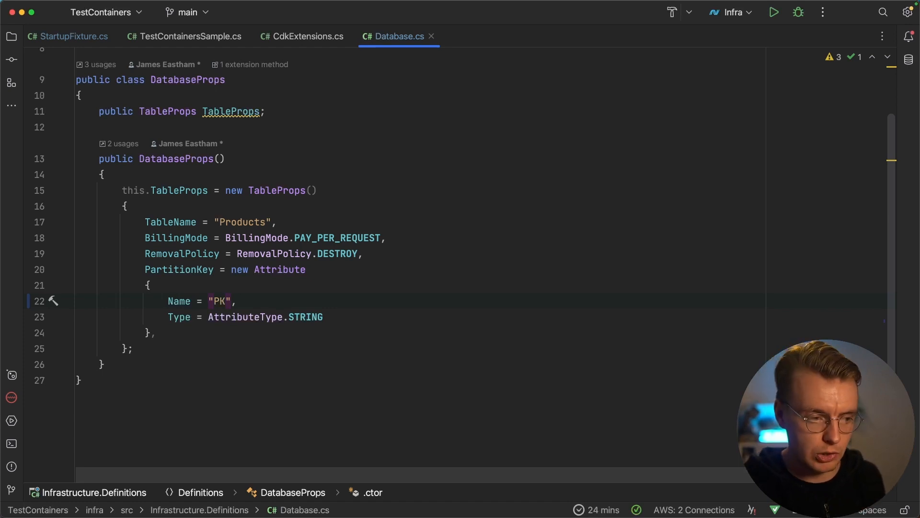
pyautogui.click(150, 285)
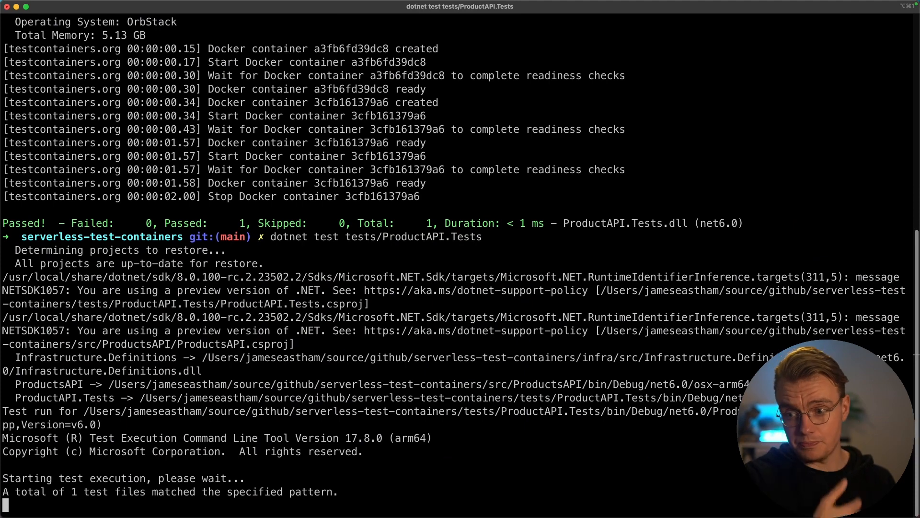
# Review CanCreateAndRetrieveProducts failing on a missing required DynamoDB key, then return to Database.cs
pyautogui.scroll(-3)
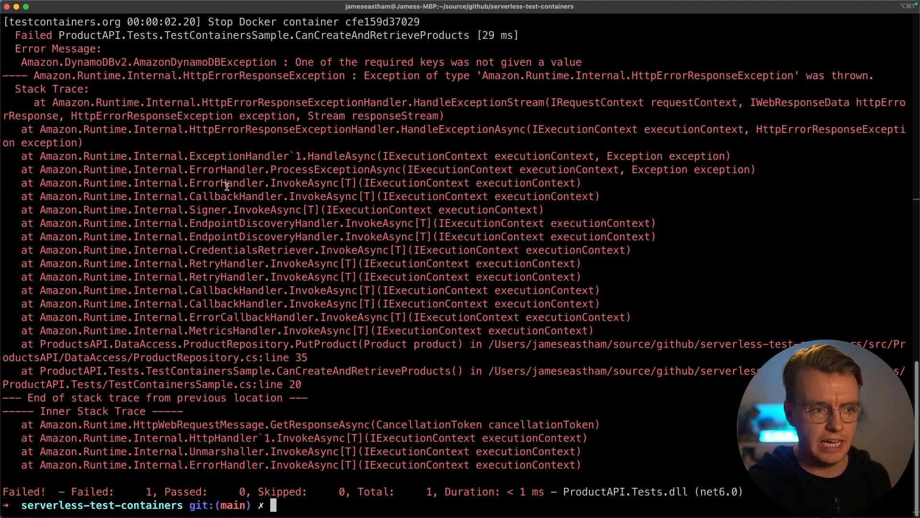
pyautogui.moveTo(295, 62); pyautogui.dragTo(487, 62)
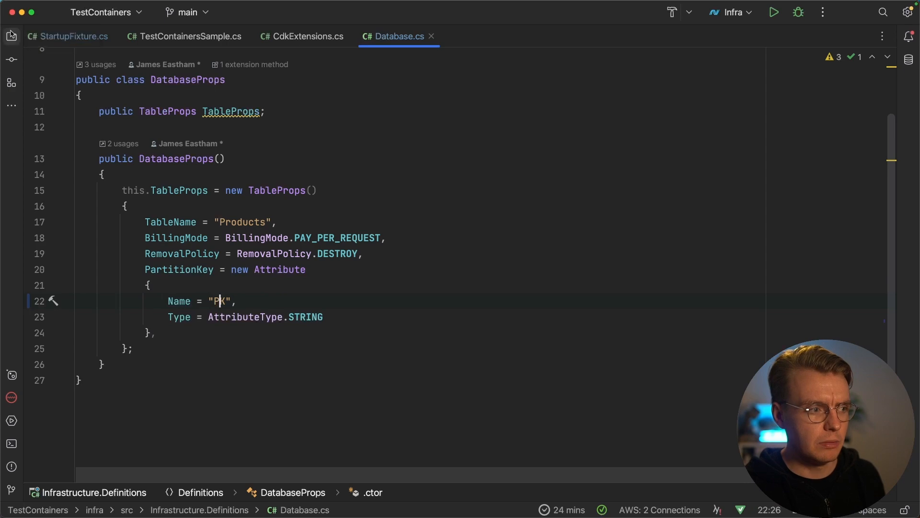
# Inspect PutProduct in DataAccess/ProductRepository.cs, then rerun dotnet test in Terminal
pyautogui.click(11, 35)
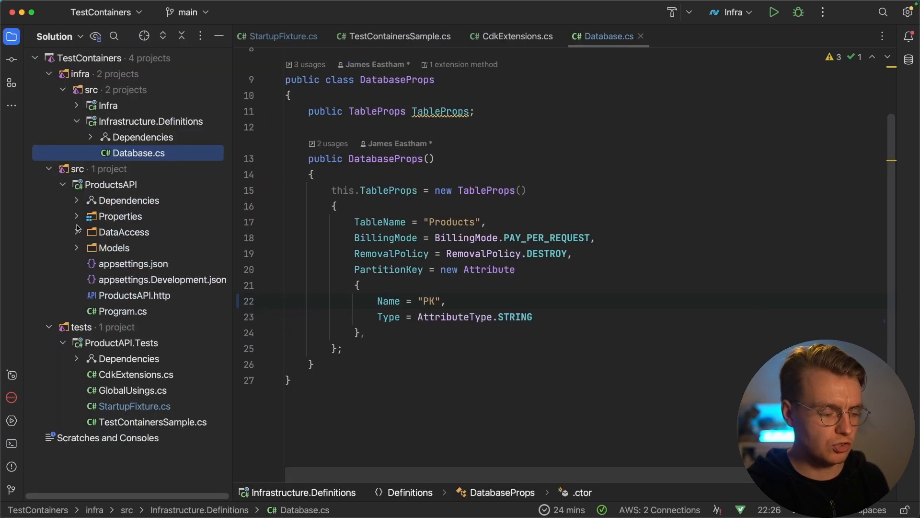
pyautogui.click(156, 264)
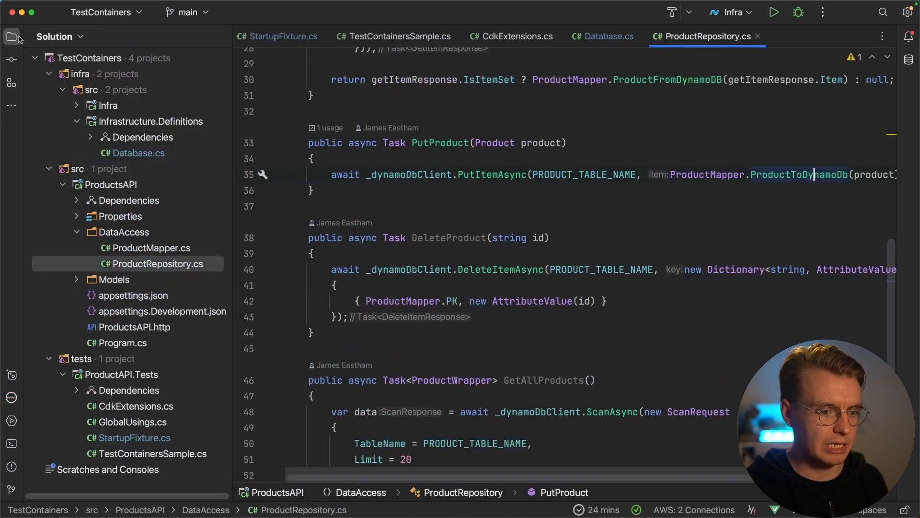
pyautogui.click(12, 37)
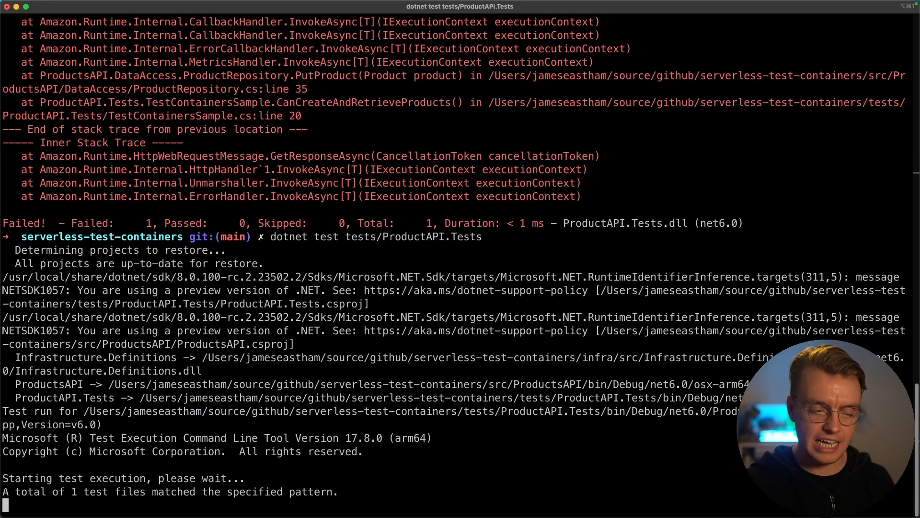
pyautogui.scroll(-3)
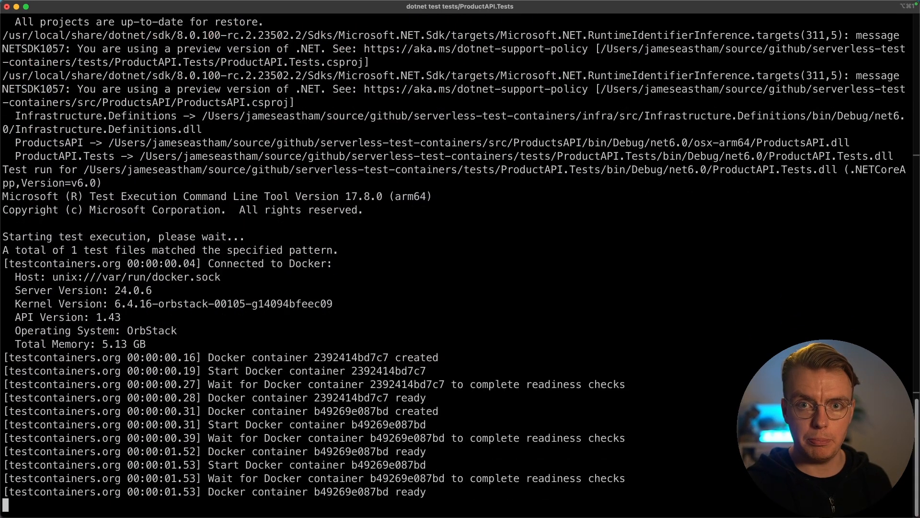